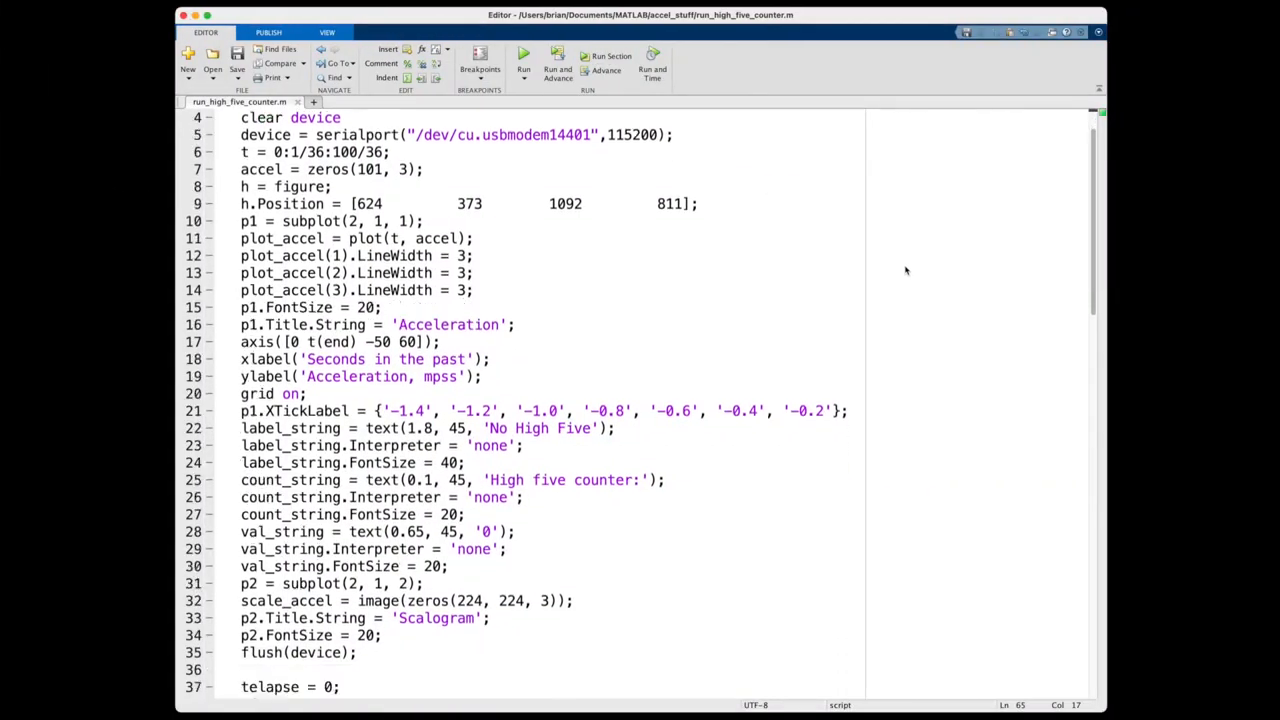
- Inspect the Update Buffer and Preprocess into Scalogram blocks, then open the Scope
scroll(down, 3)
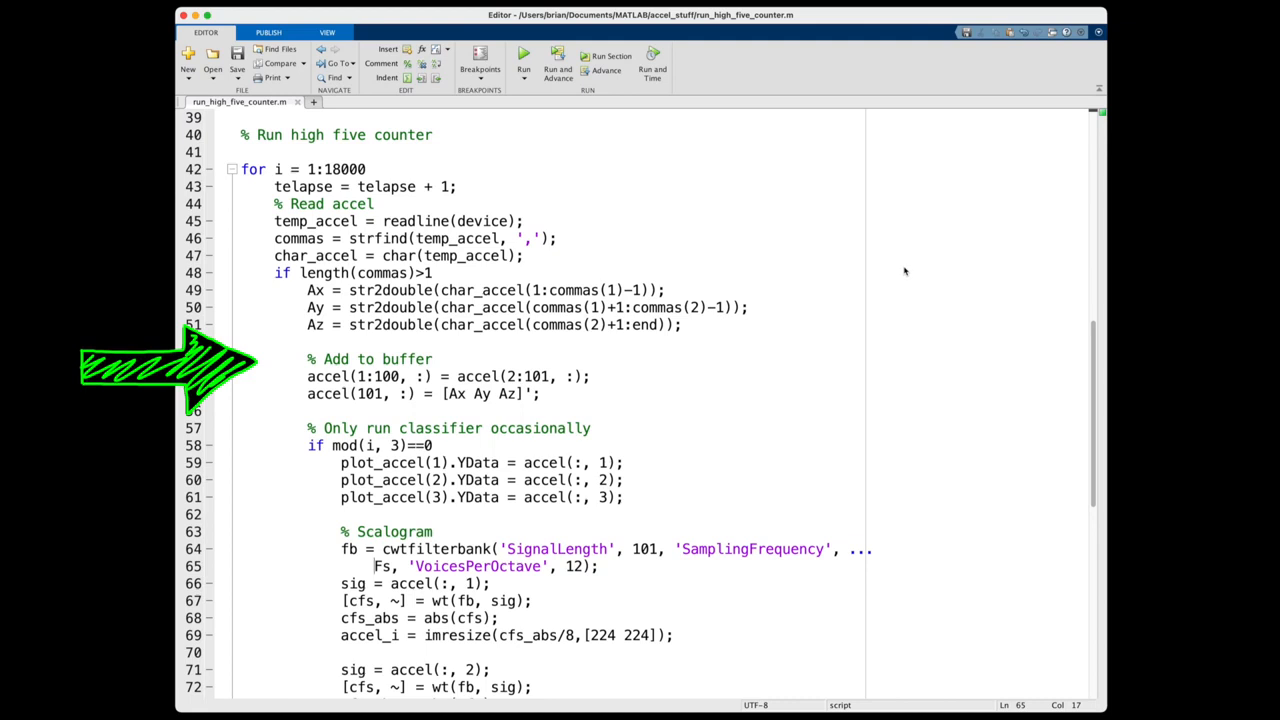
scroll(down, 3)
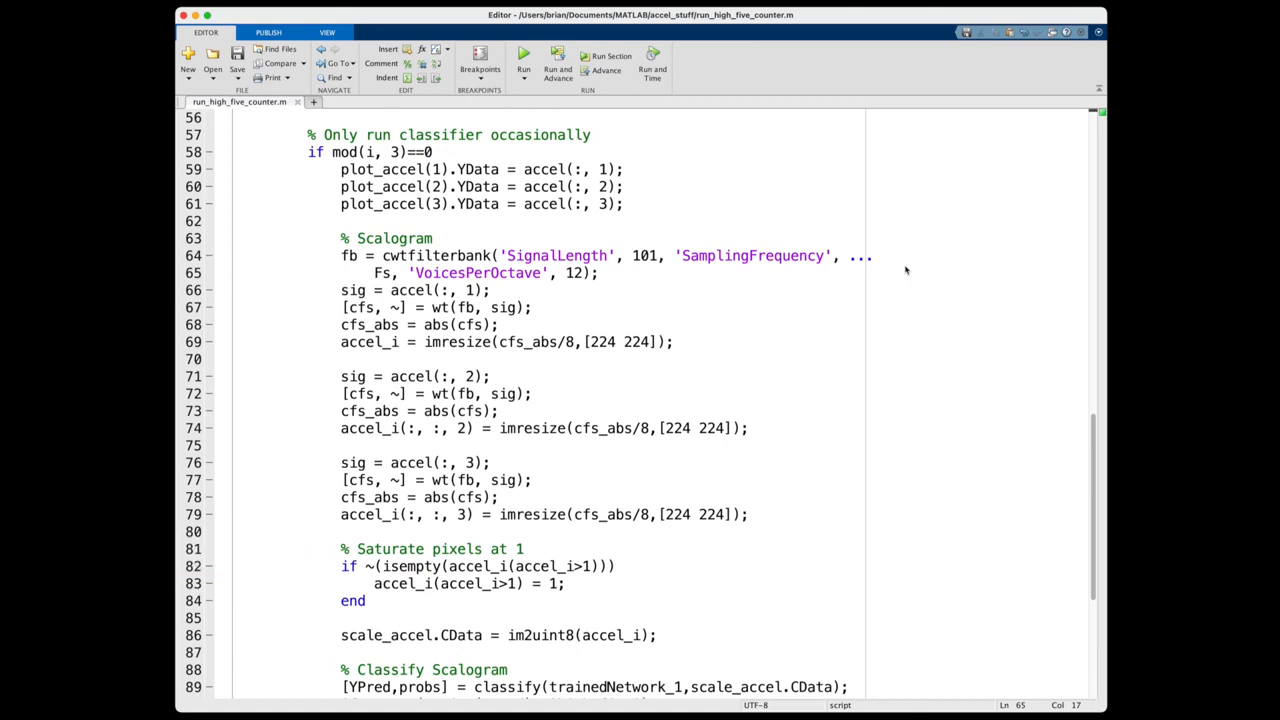
scroll(down, 3)
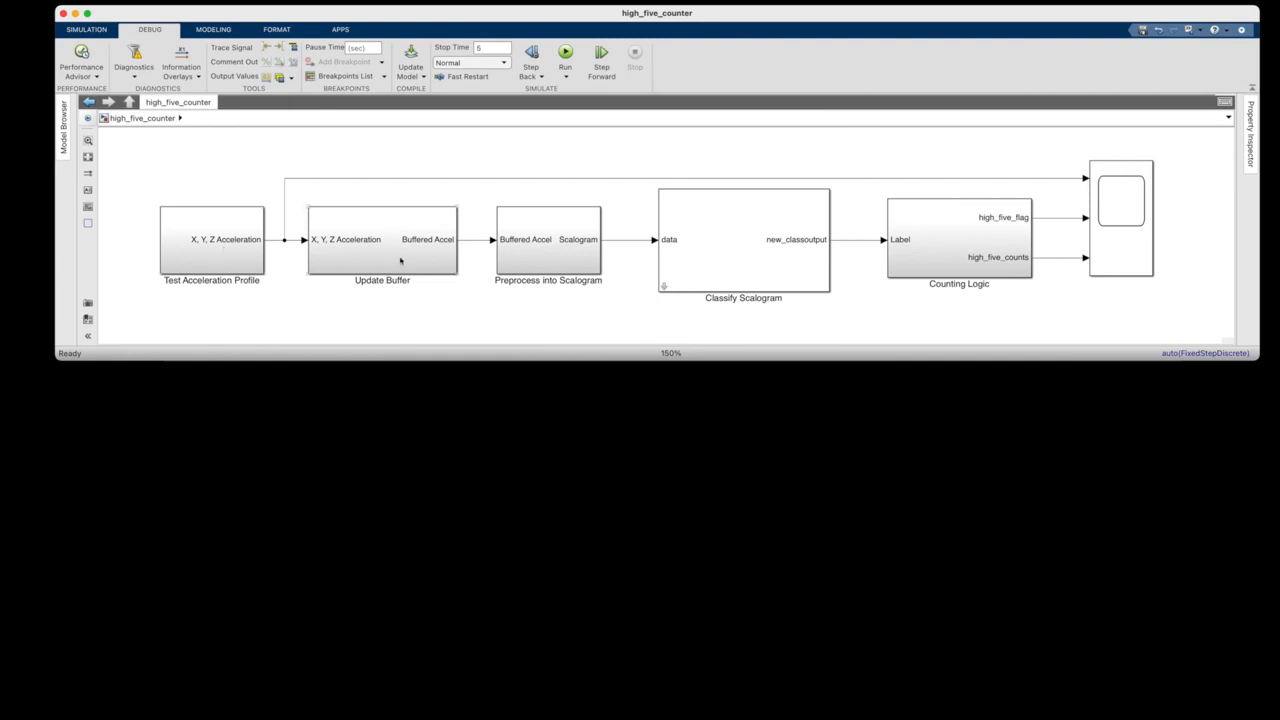
click(382, 240)
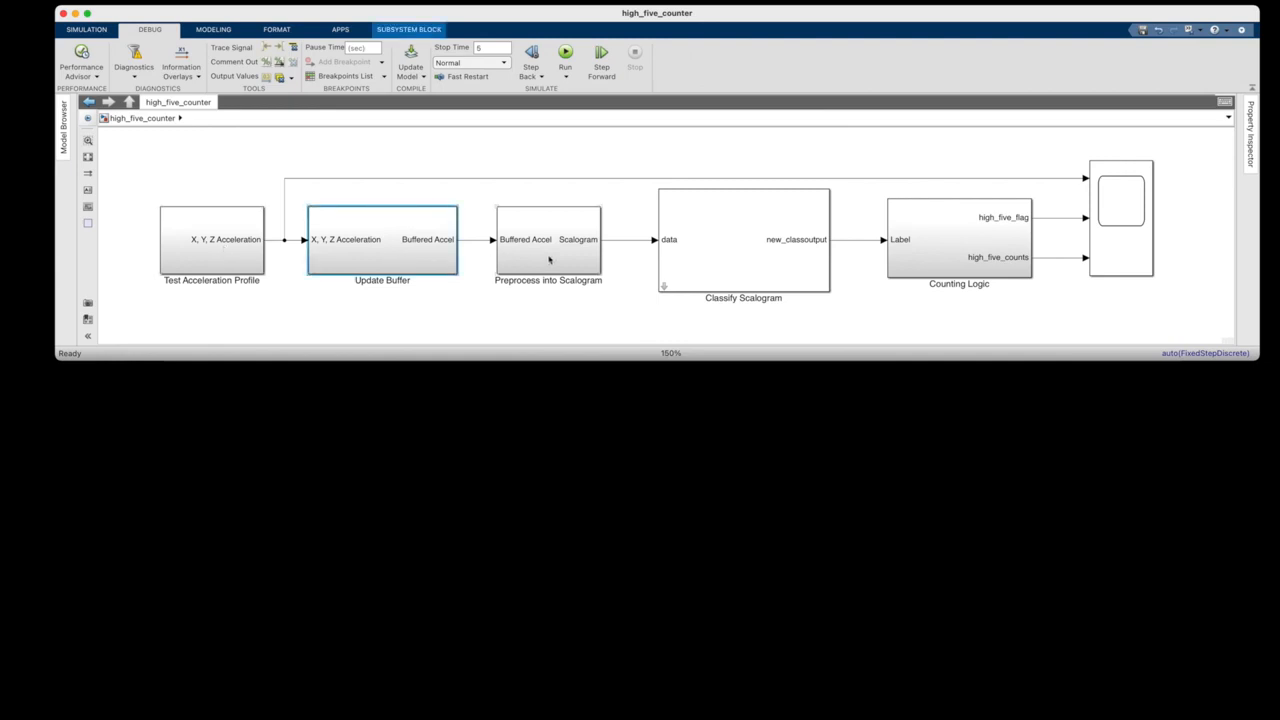
click(547, 240)
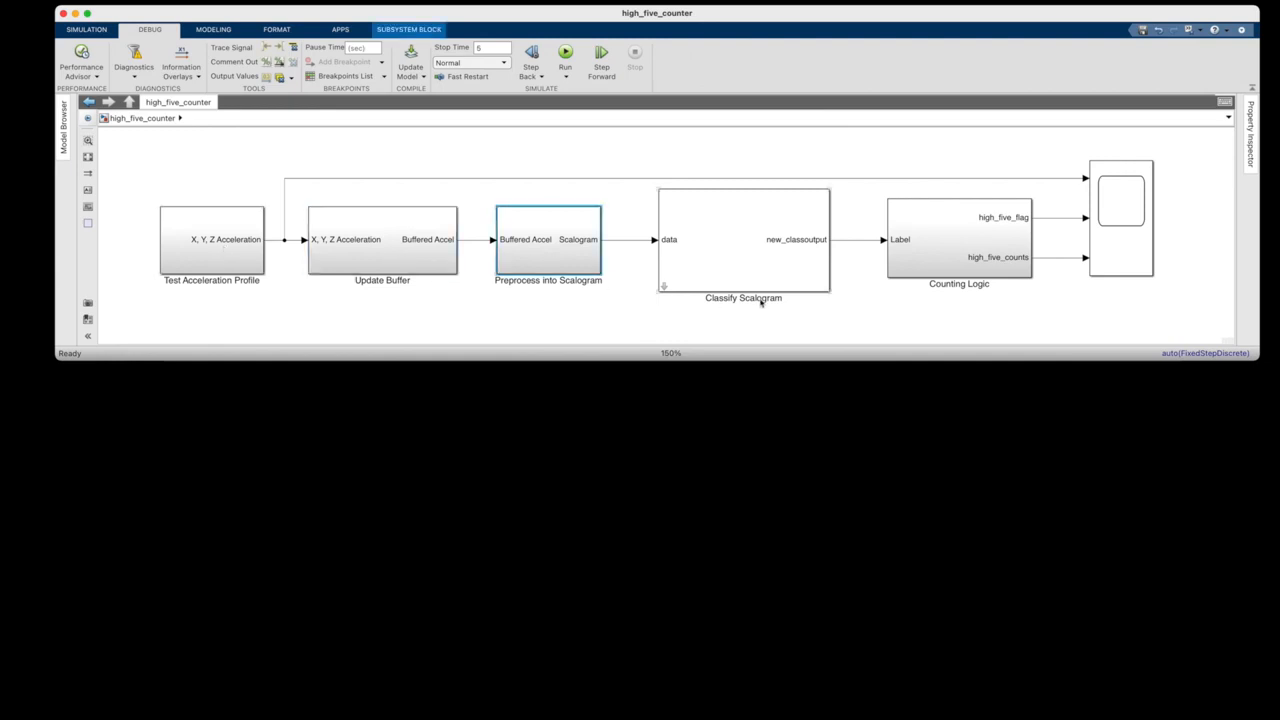
mouse_move(708, 279)
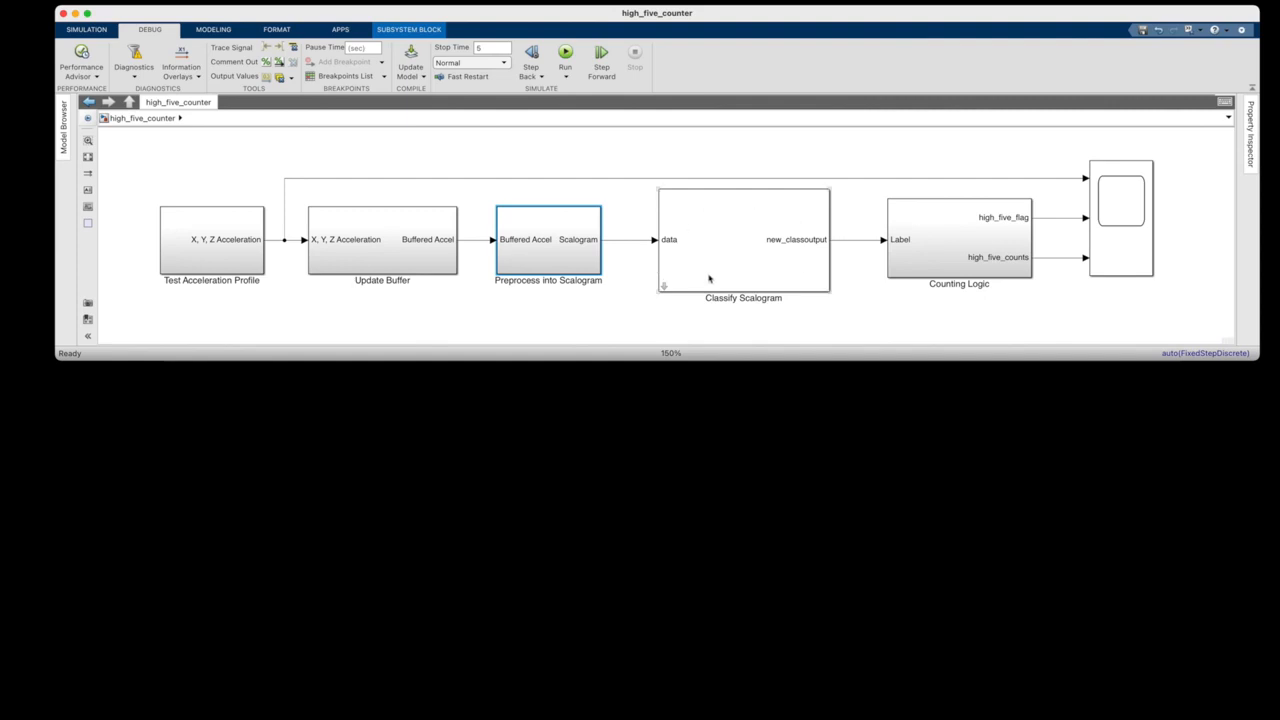
click(958, 239)
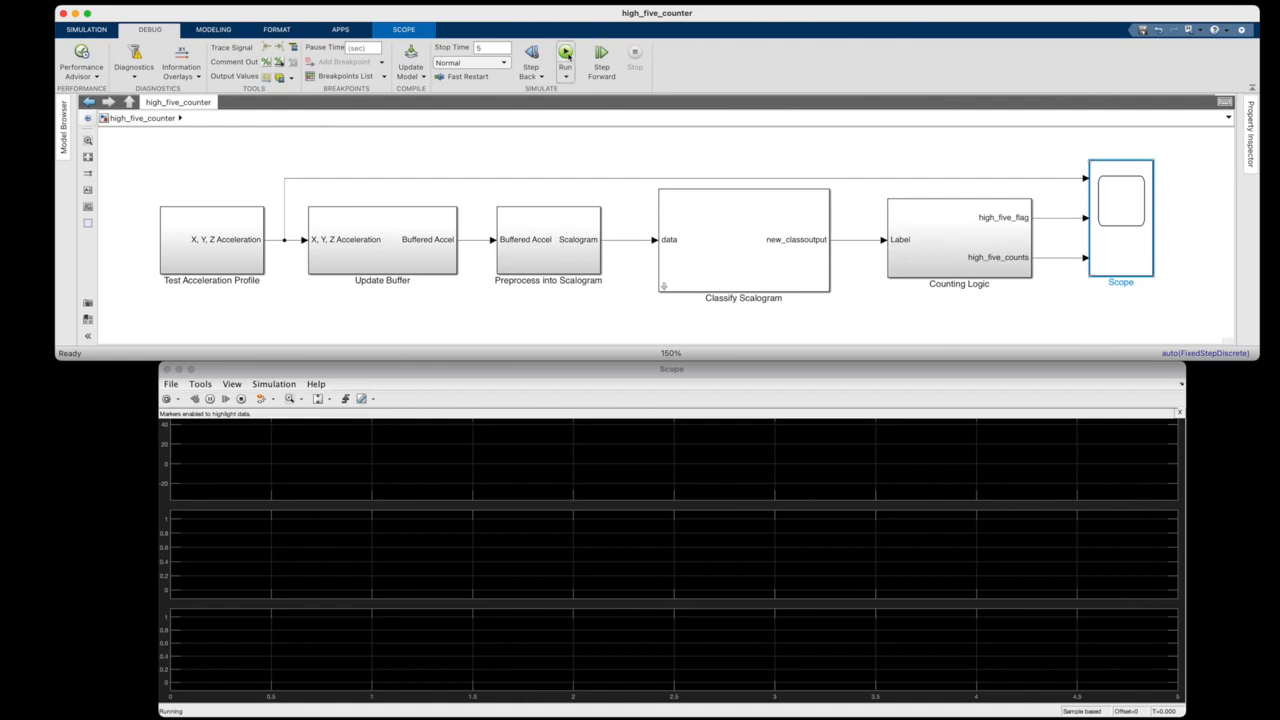
- Run the high-five counter simulation to its 5 s stop time
click(565, 57)
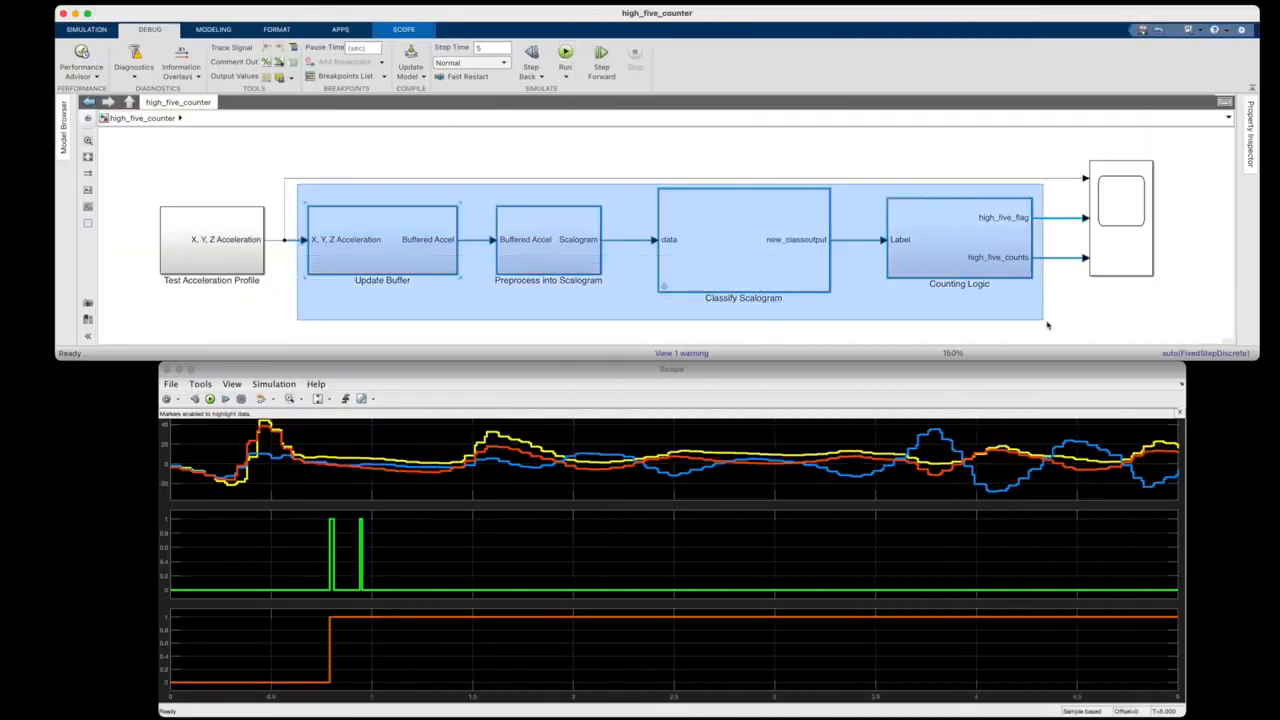
- Group the buffer, scalogram, classifier and counting blocks into a subsystem and begin renaming it
right_click(743, 240)
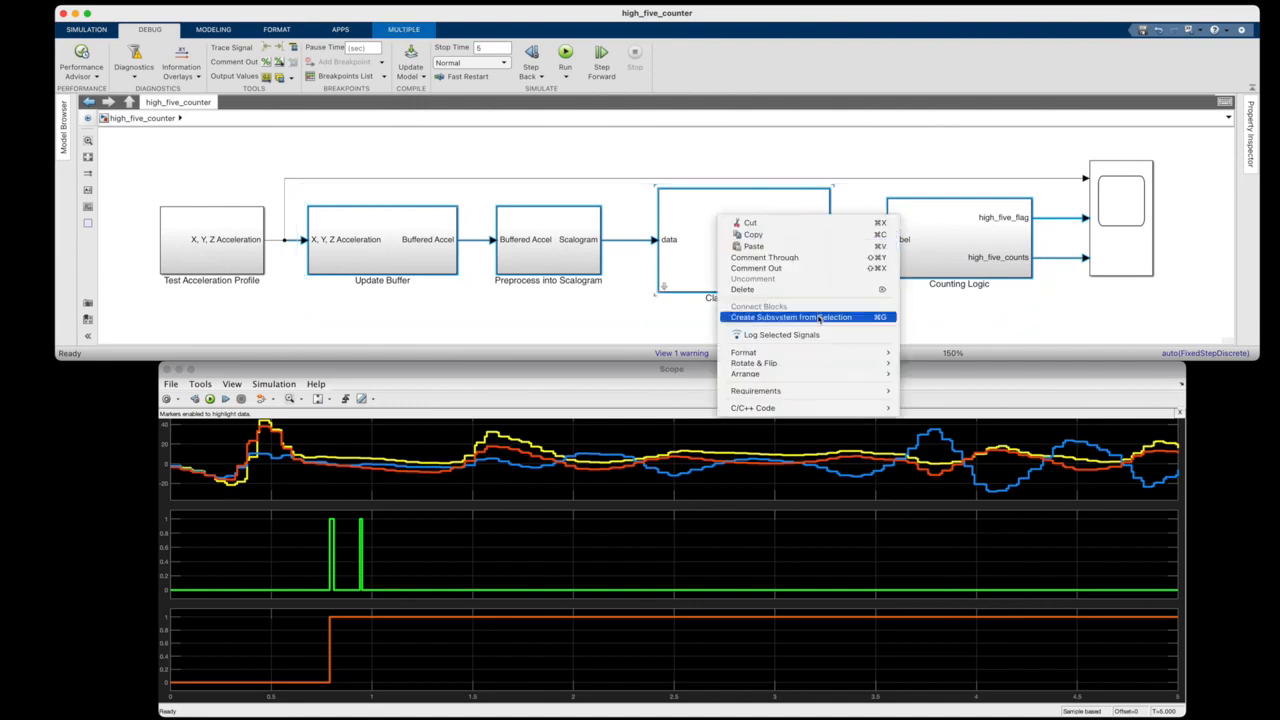
click(791, 317)
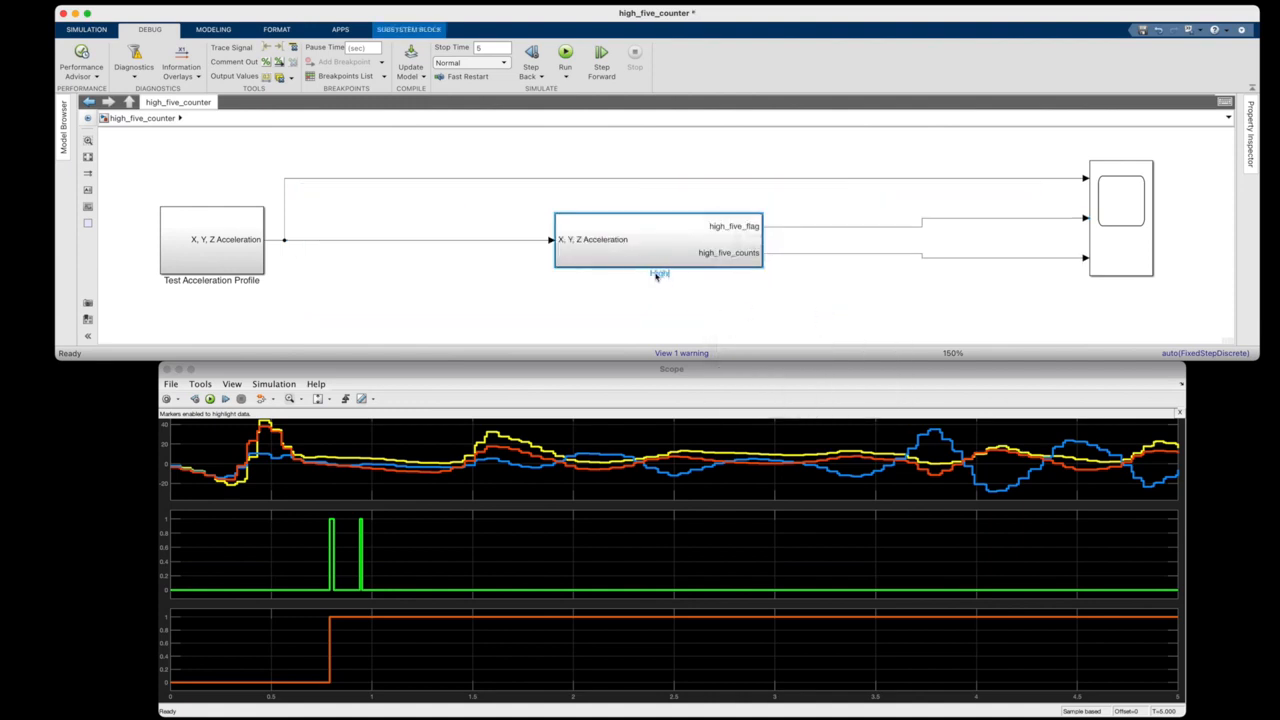
click(660, 303)
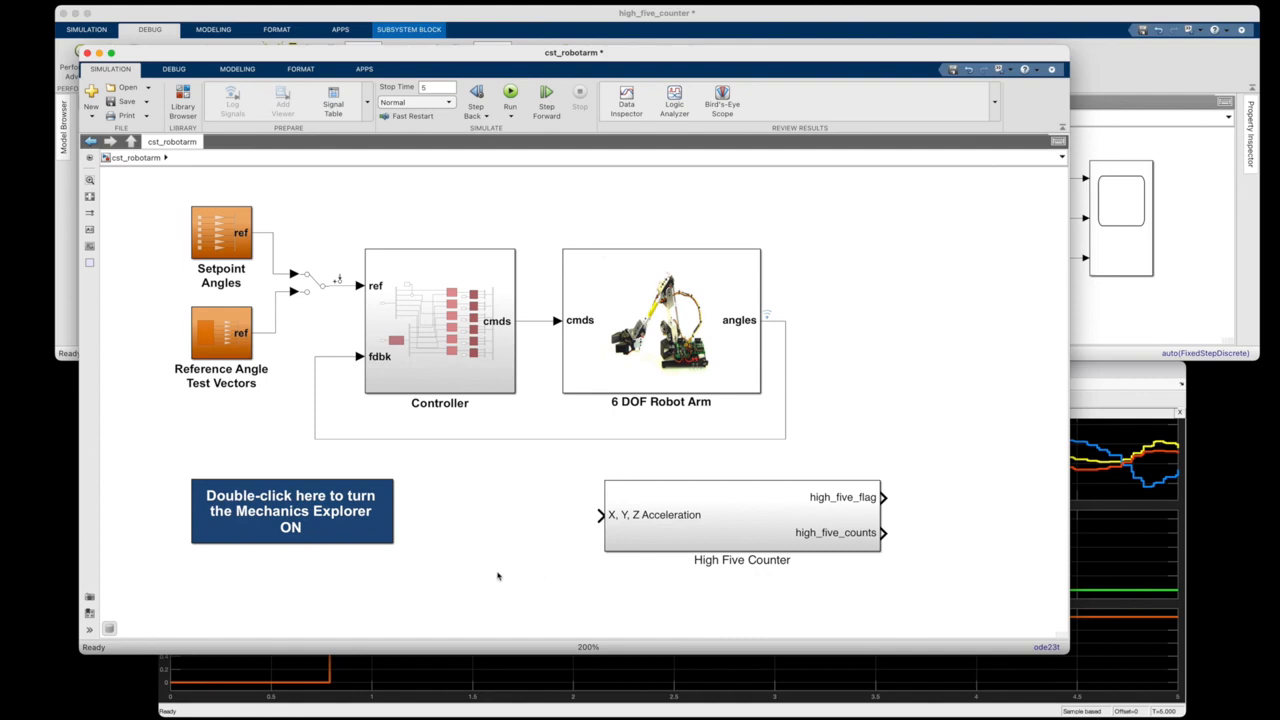
mouse_move(485, 487)
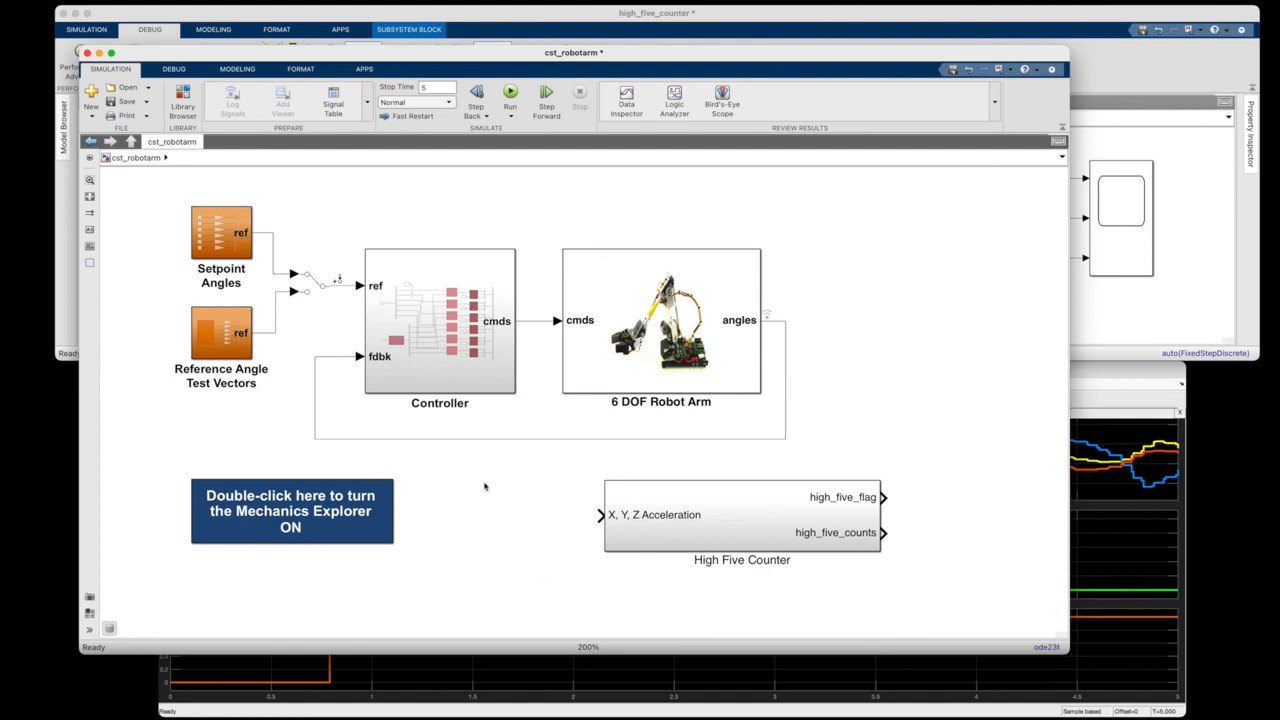